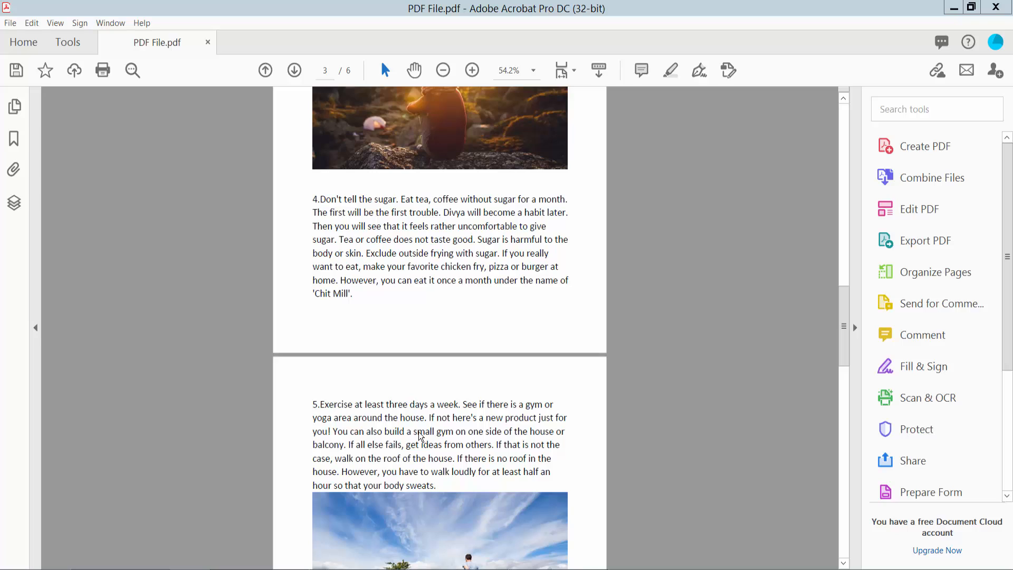
pyautogui.moveTo(516, 46)
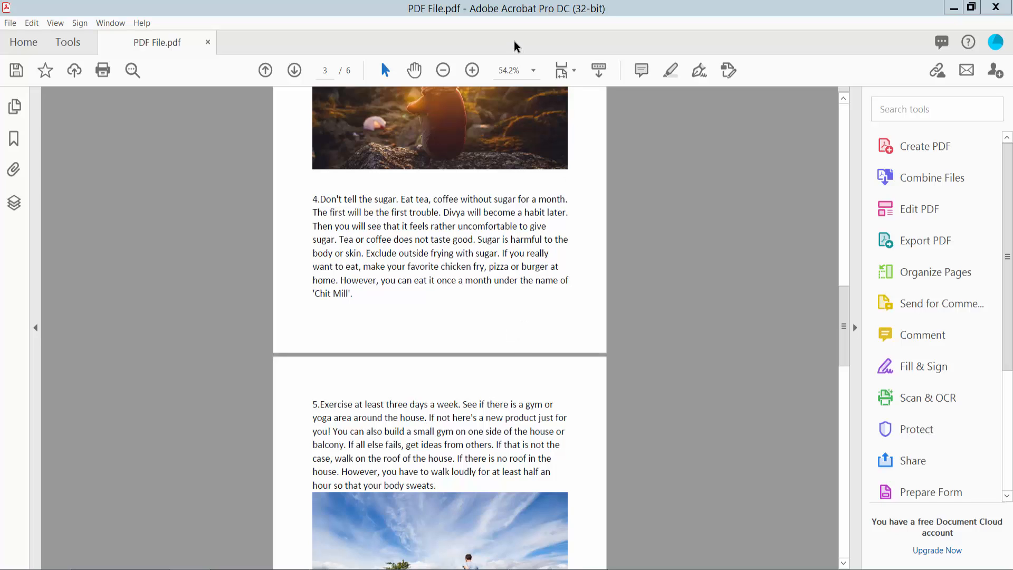
pyautogui.moveTo(470, 313)
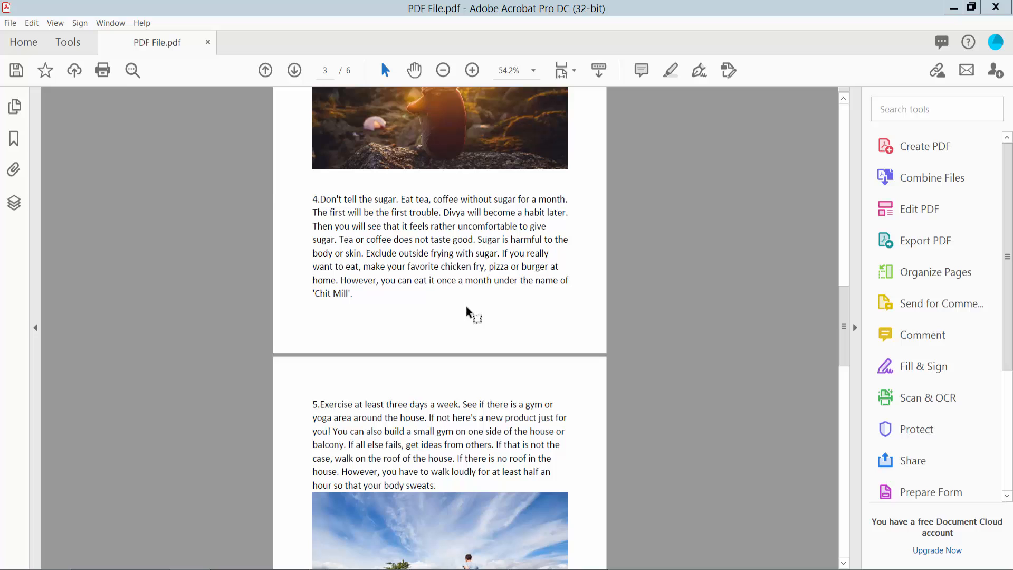
# - Bring up the Comment toolbar for the six-page PDF
pyautogui.click(67, 42)
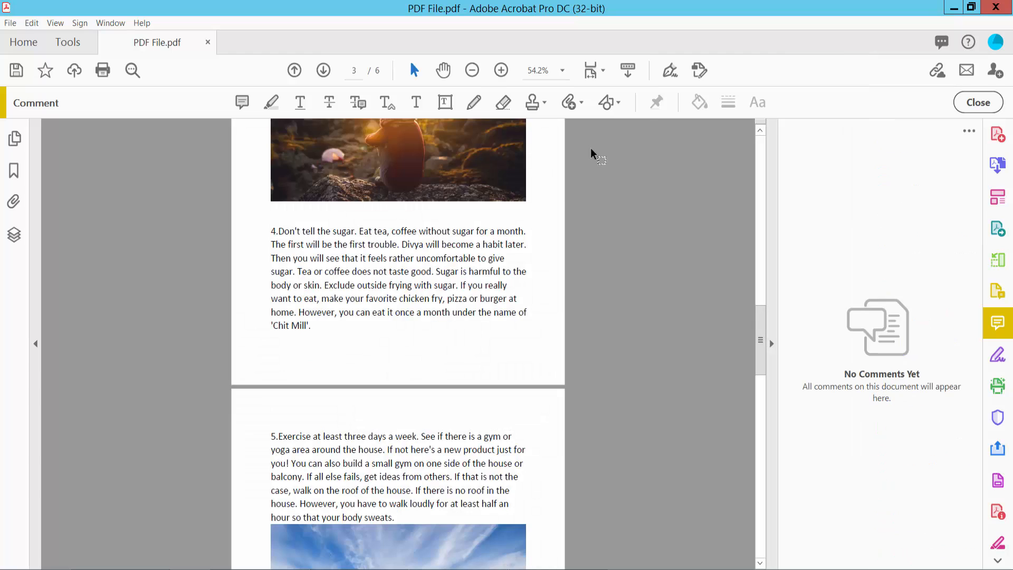
# - Switch the drawing shape to Polygon from the Drawing Tools list
pyautogui.click(608, 102)
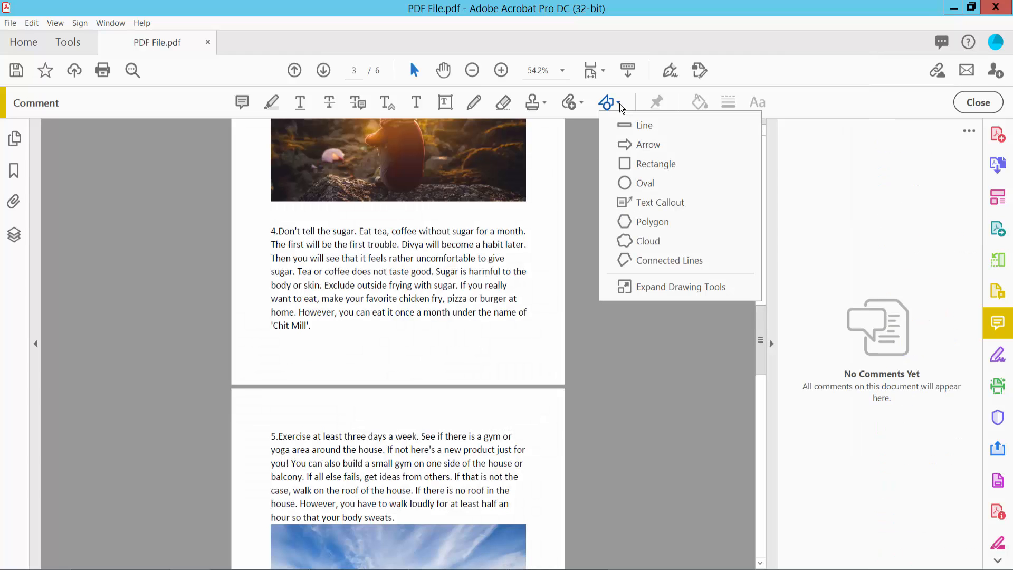
pyautogui.moveTo(644, 182)
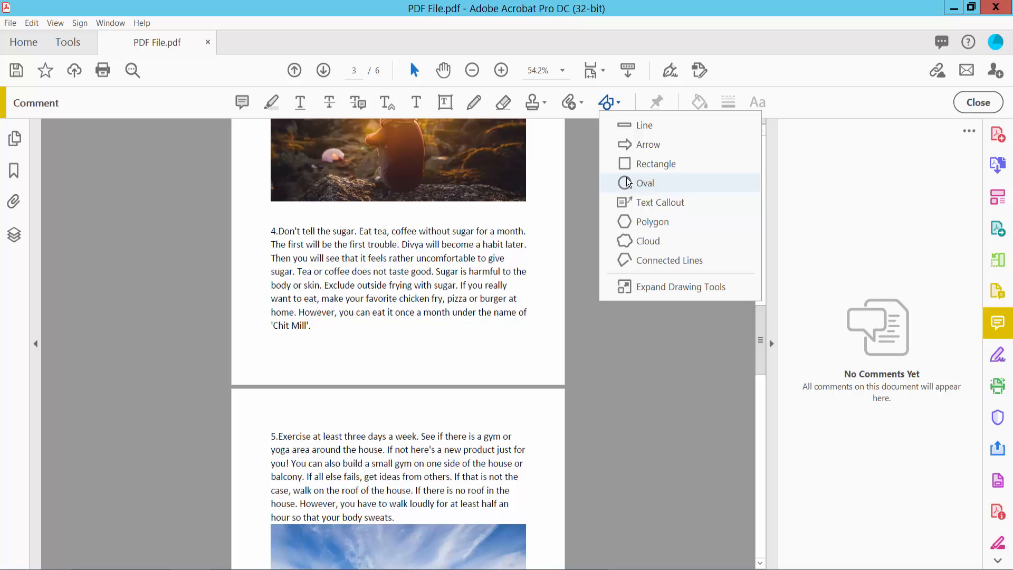
pyautogui.moveTo(636, 226)
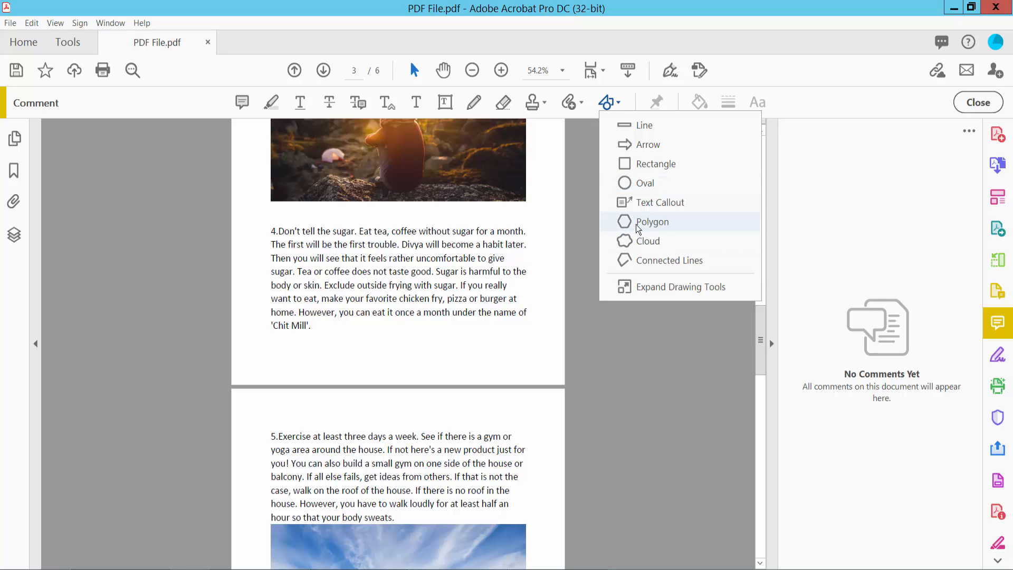
pyautogui.click(652, 220)
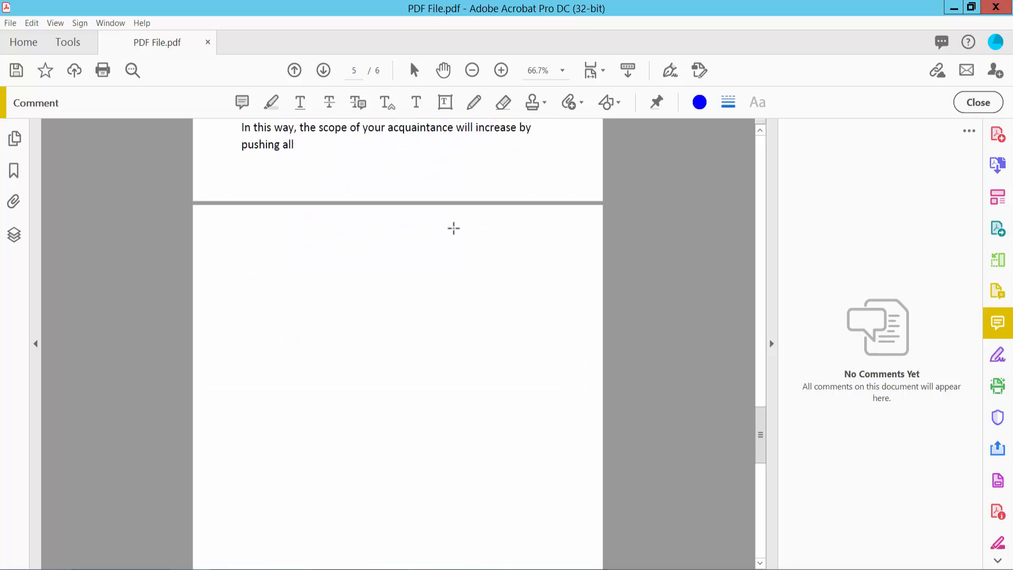
# - Draw a closed five-sided polygon near the top of page 5
pyautogui.moveTo(378, 278); pyautogui.dragTo(464, 347)
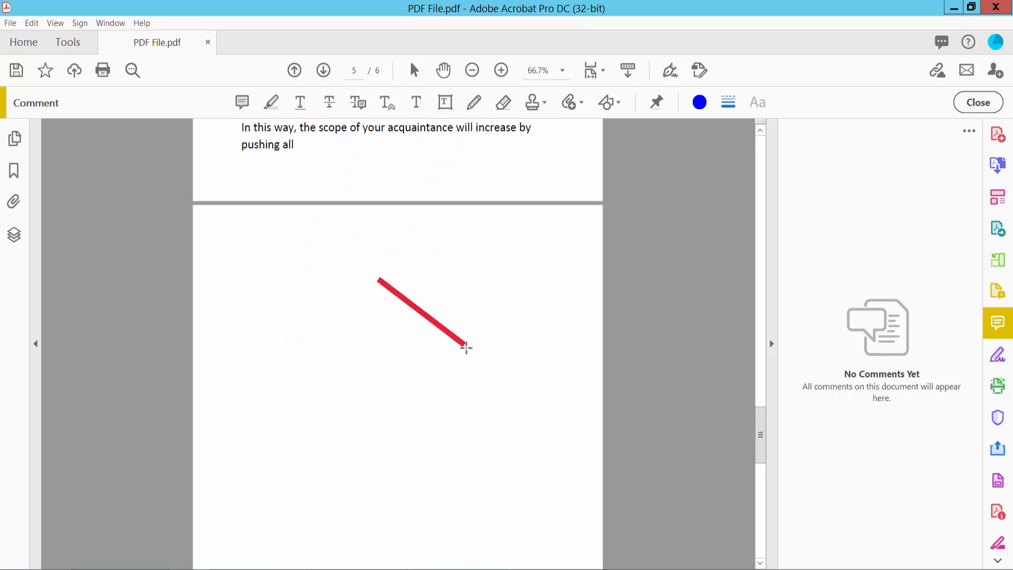
pyautogui.moveTo(466, 347); pyautogui.dragTo(413, 472)
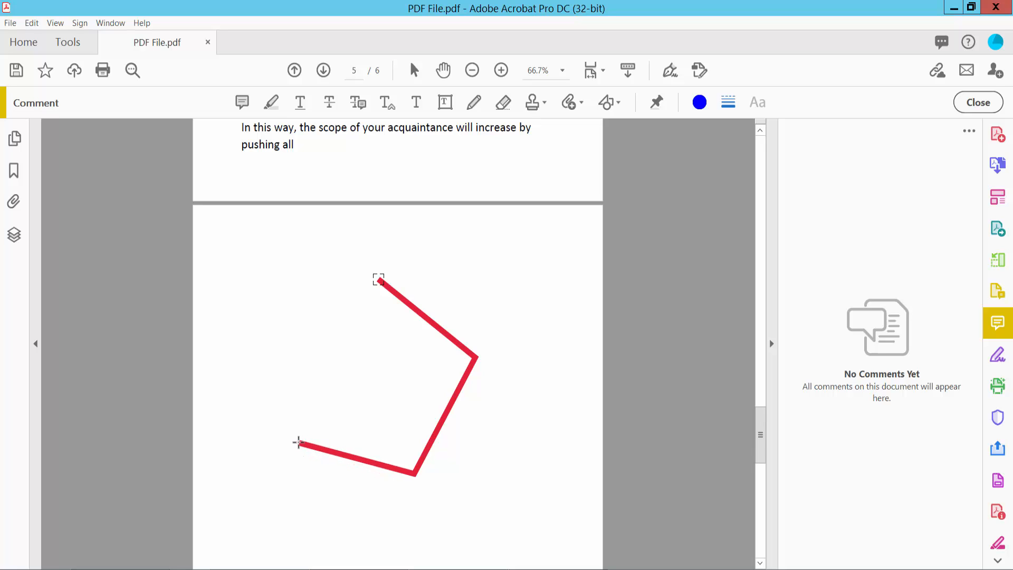
pyautogui.moveTo(297, 443); pyautogui.dragTo(378, 281)
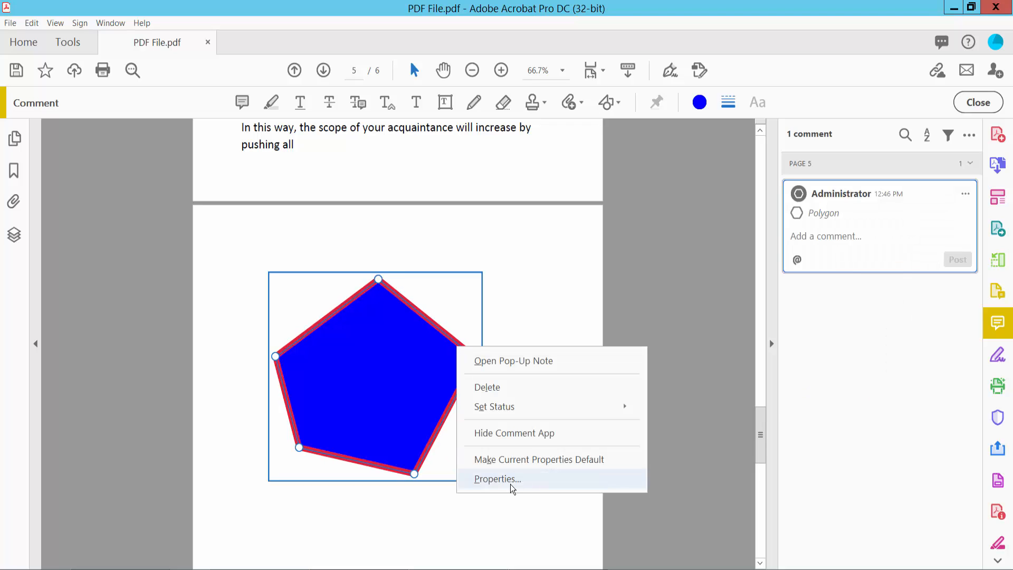
# - In the pentagon's Properties, set the fill to green and keep opacity near 99%
pyautogui.click(496, 479)
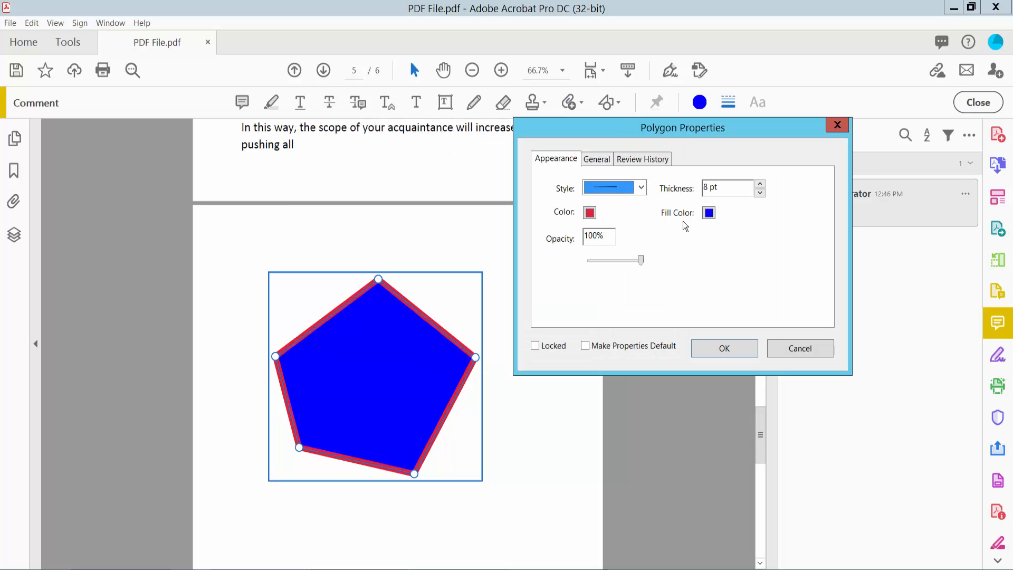
pyautogui.click(708, 212)
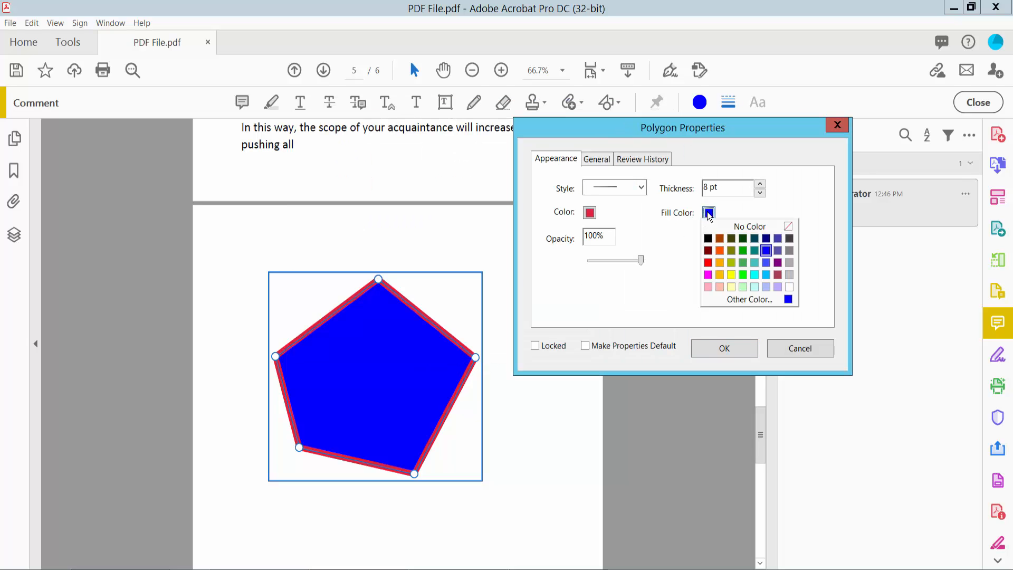
pyautogui.click(742, 250)
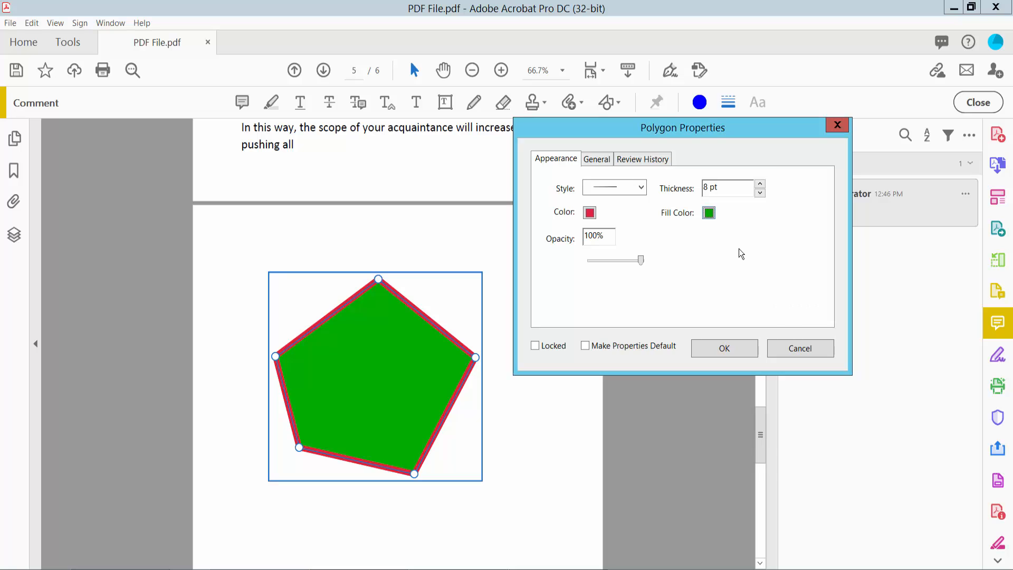
pyautogui.moveTo(635, 260); pyautogui.dragTo(624, 260)
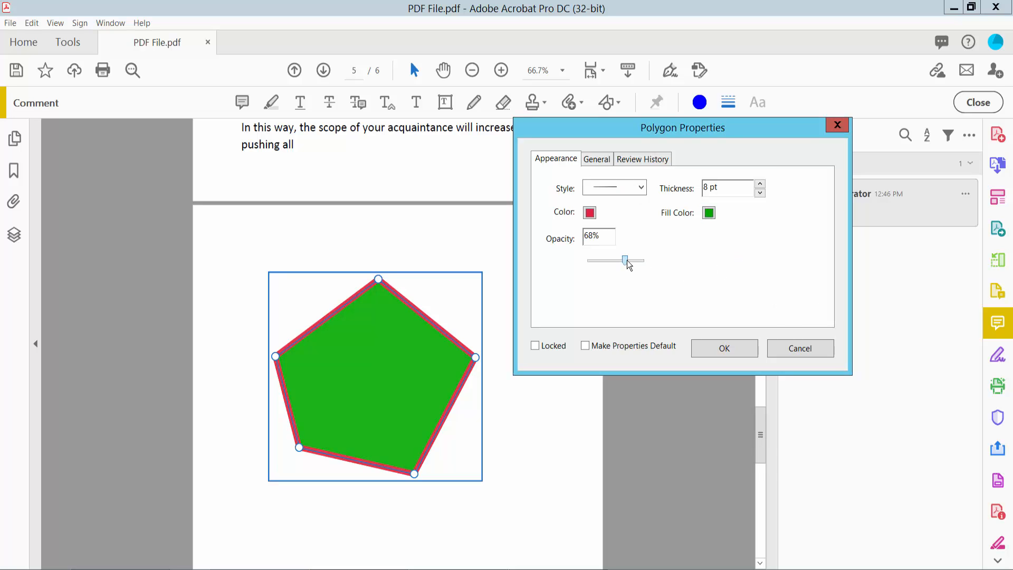
pyautogui.moveTo(623, 260); pyautogui.dragTo(643, 259)
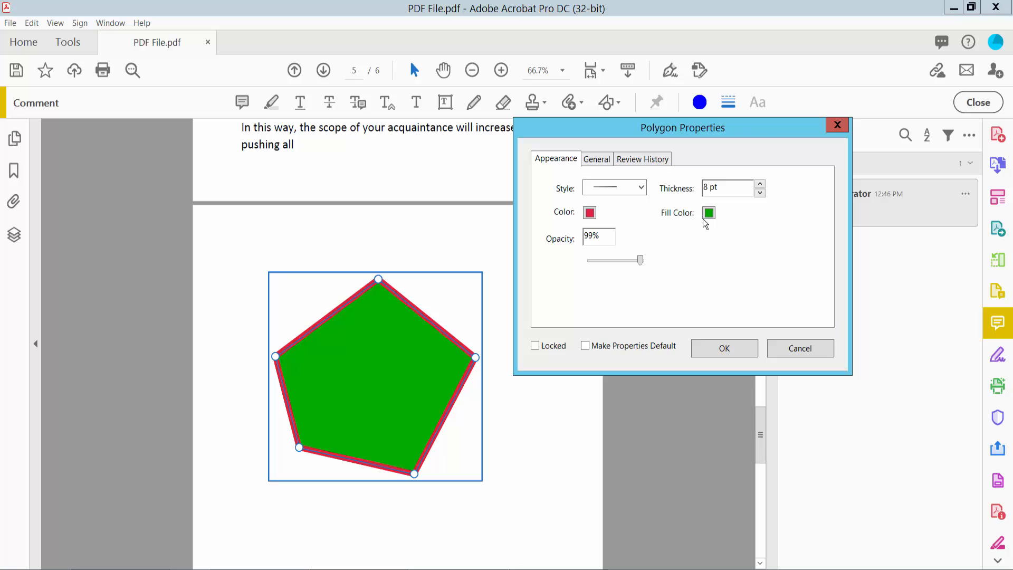
# - Choose a purple shade in the Other Color custom picker for the fill
pyautogui.click(708, 212)
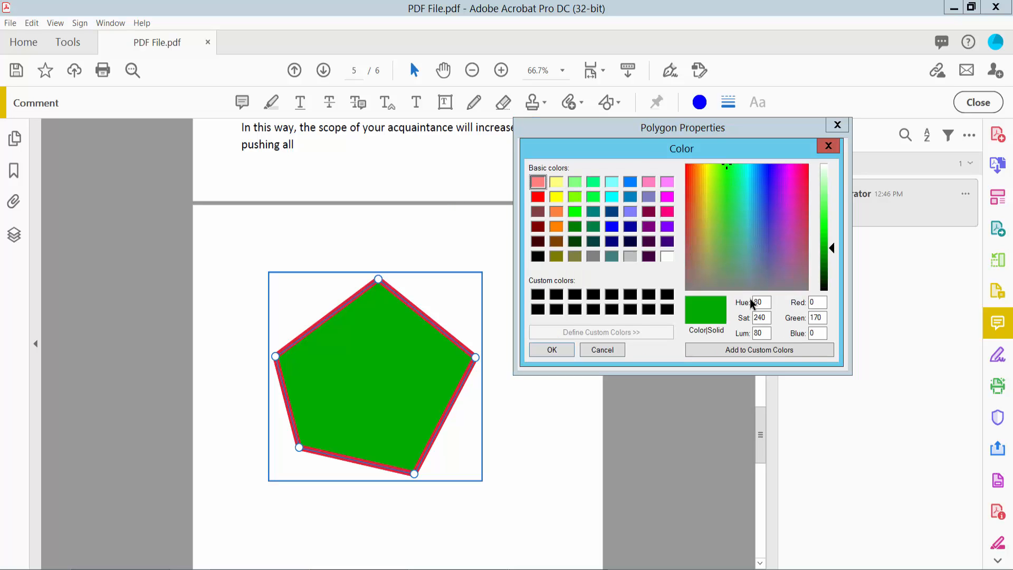
pyautogui.moveTo(778, 232)
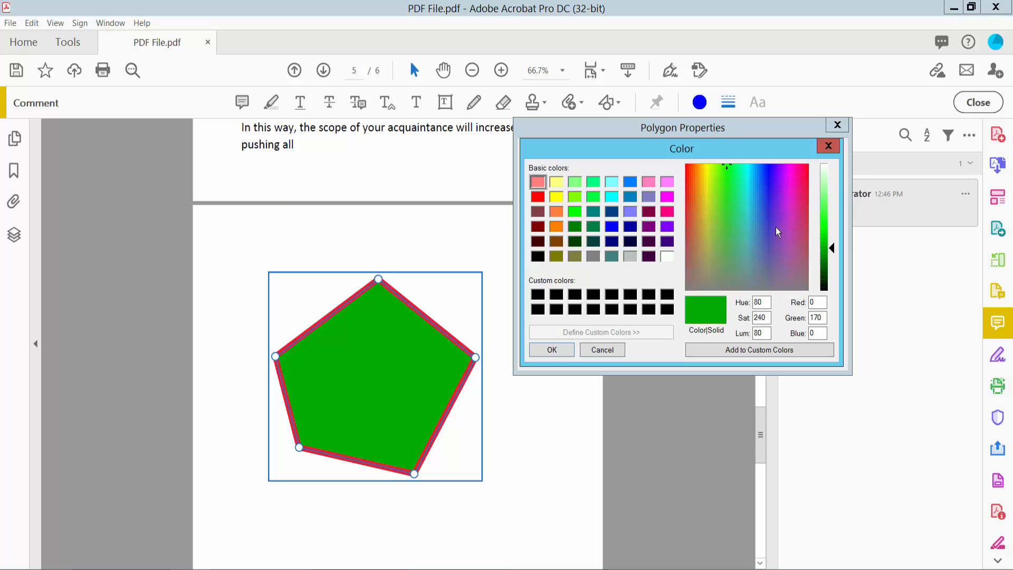
pyautogui.click(775, 226)
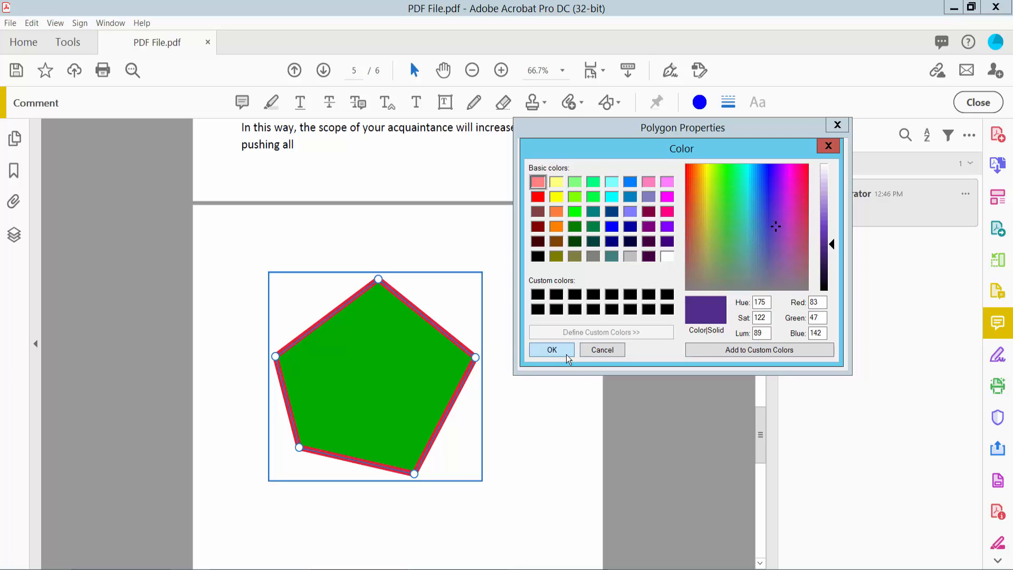
# - Apply the purple fill and a 12 pt red border to the pentagon
pyautogui.click(551, 349)
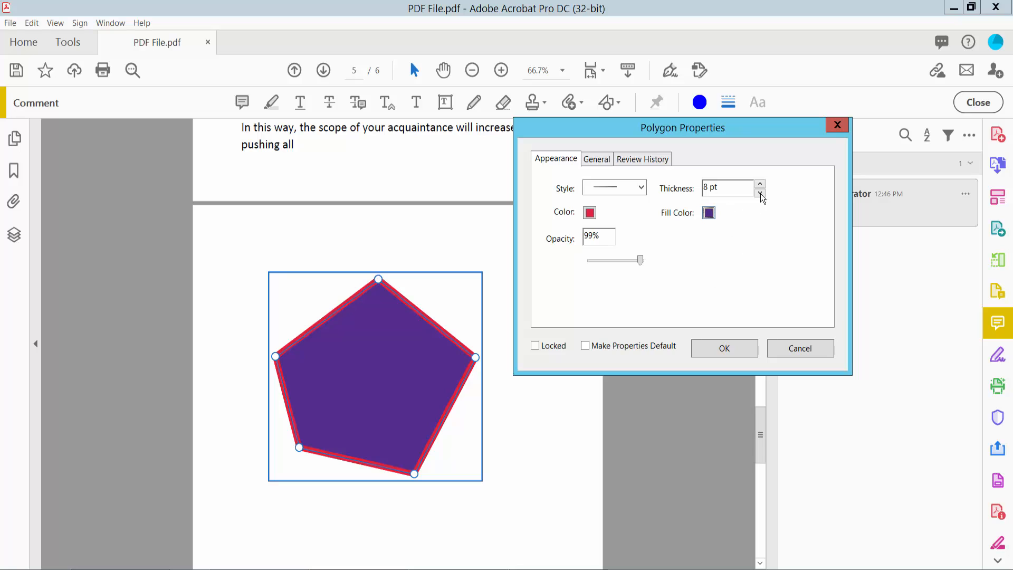
pyautogui.click(759, 183)
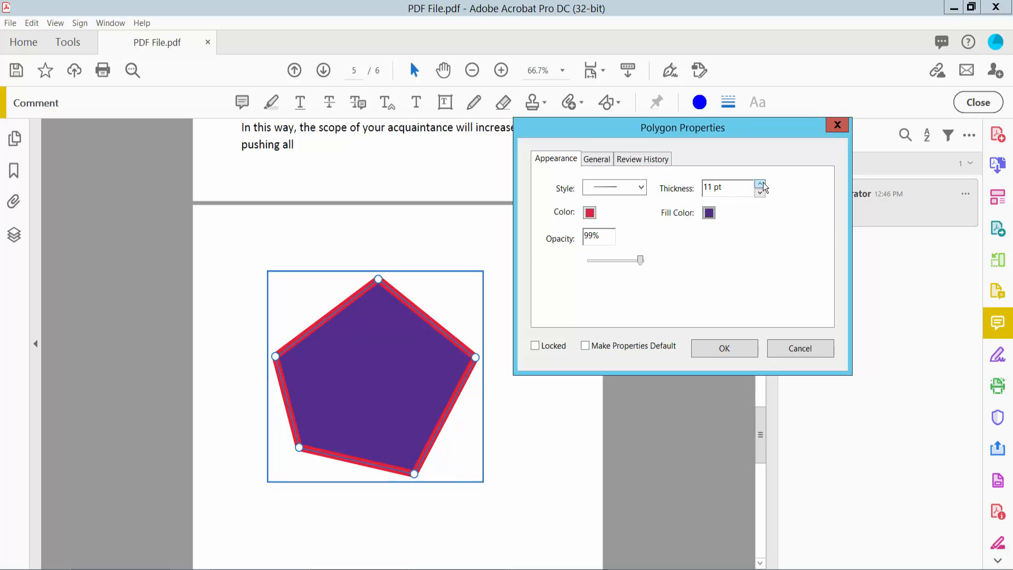
pyautogui.click(760, 184)
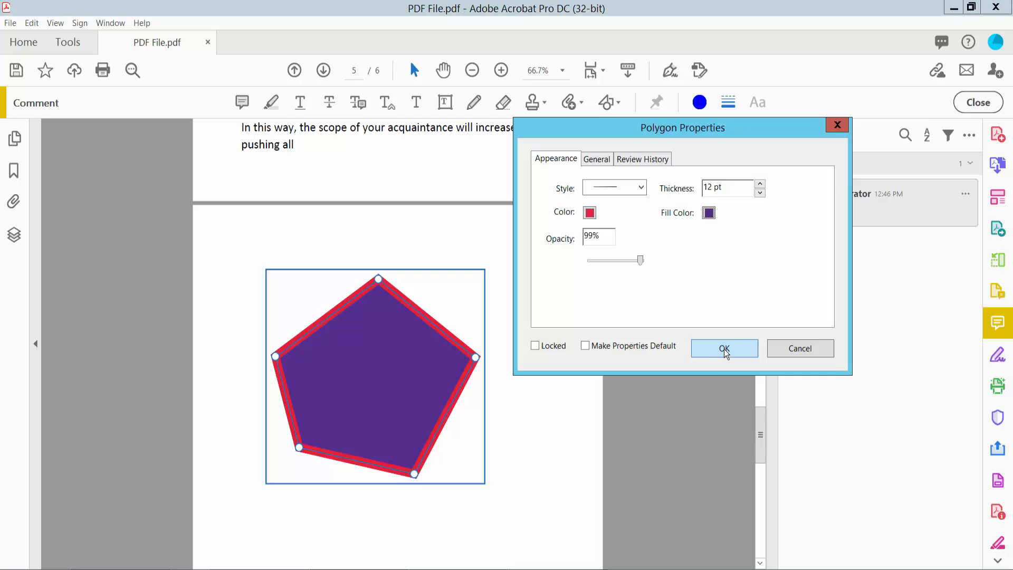
pyautogui.click(722, 348)
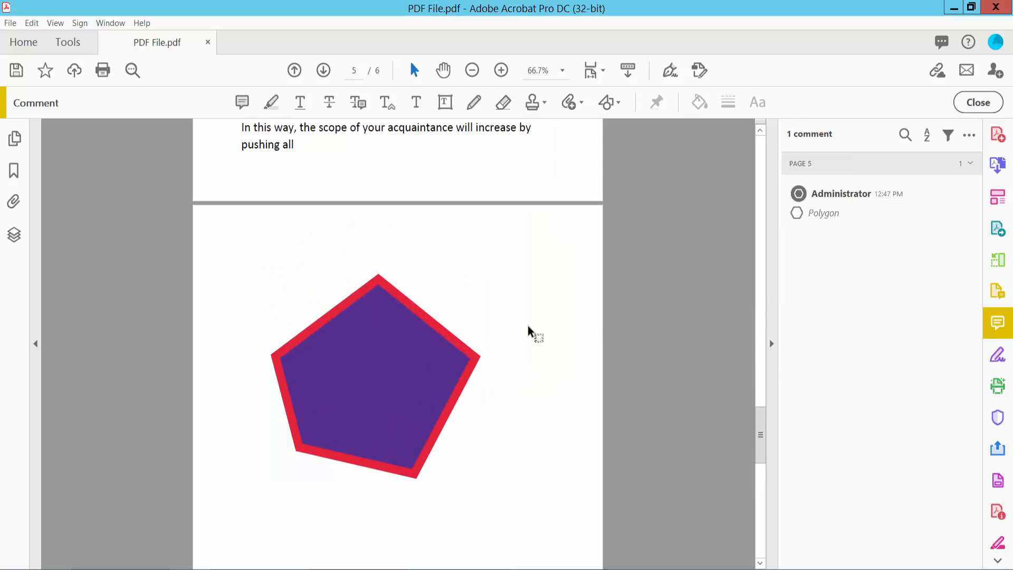
# - Leave the Comment toolbar and bring up the File menu to save
pyautogui.click(977, 102)
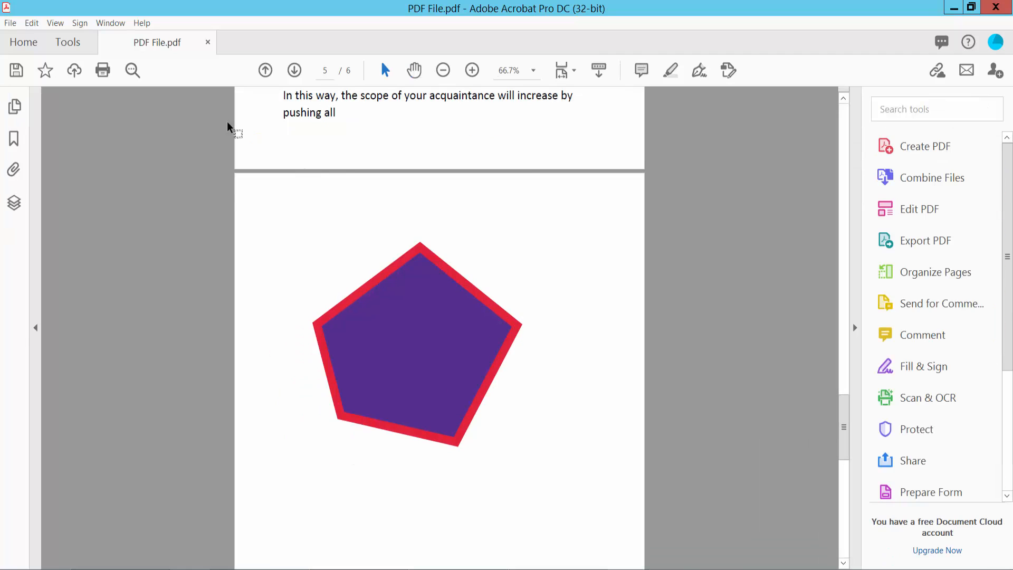
pyautogui.click(10, 22)
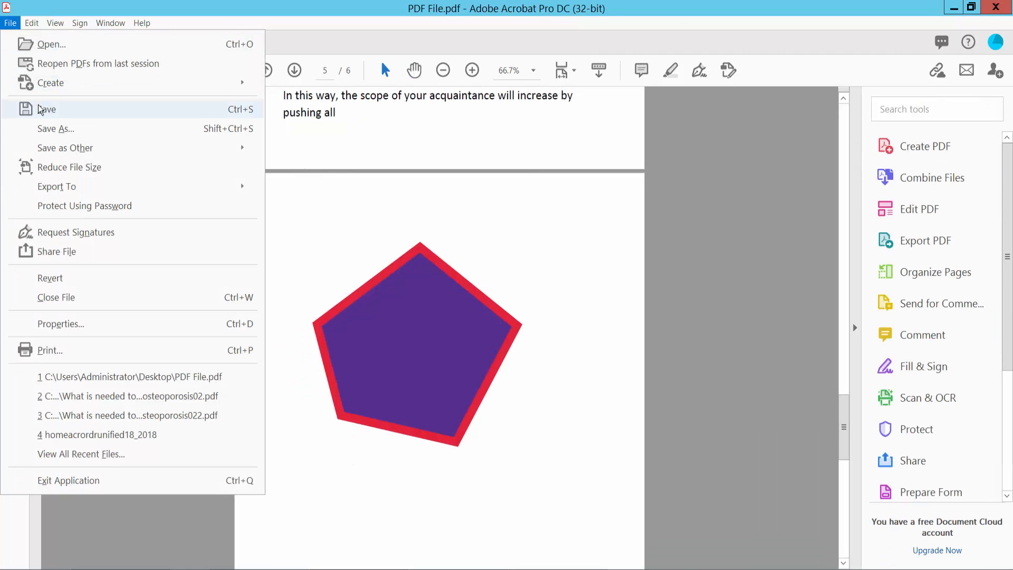